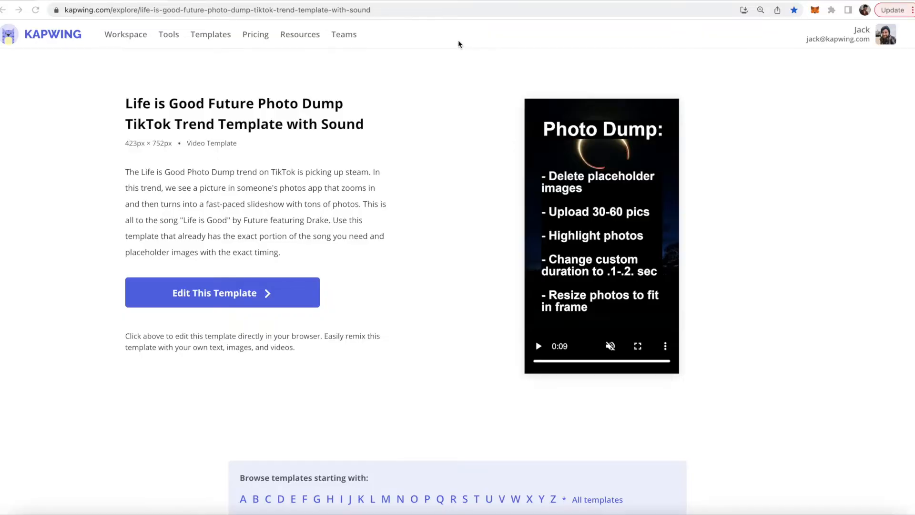
Step: Save the new 'Photo dump' album and add the 22 selected photos to it
click(222, 293)
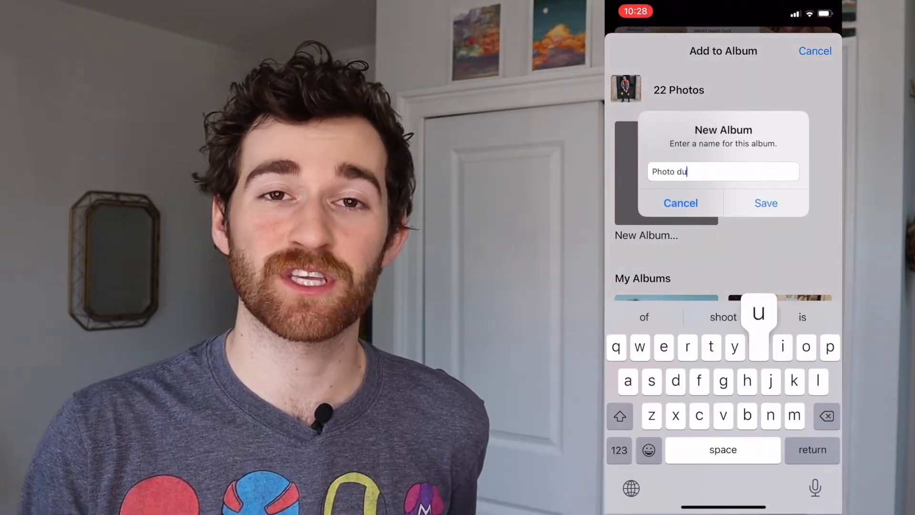
click(765, 203)
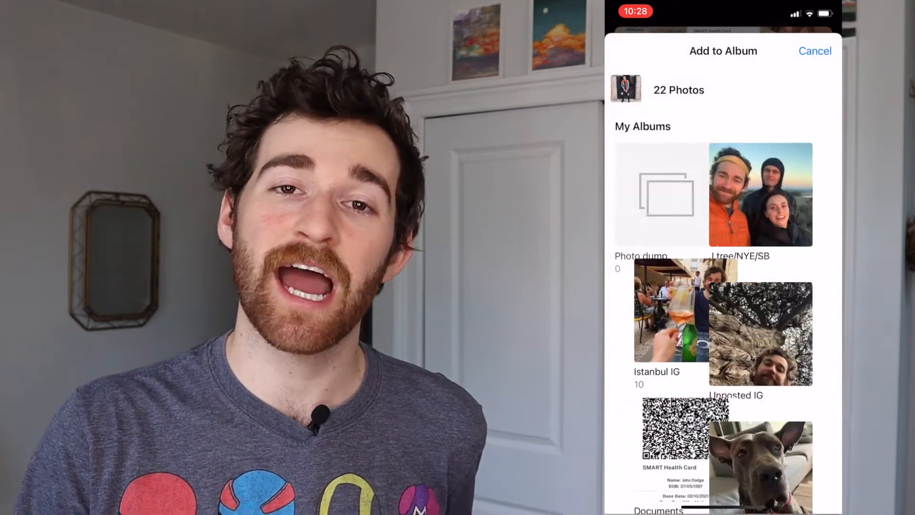
click(814, 50)
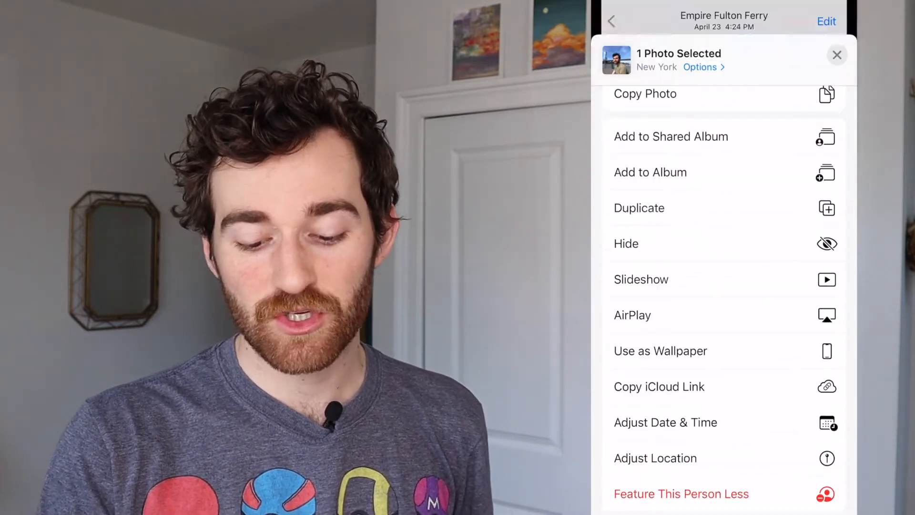
Step: Show the share actions for the Empire Fulton Ferry photo, including Add to Album
click(837, 55)
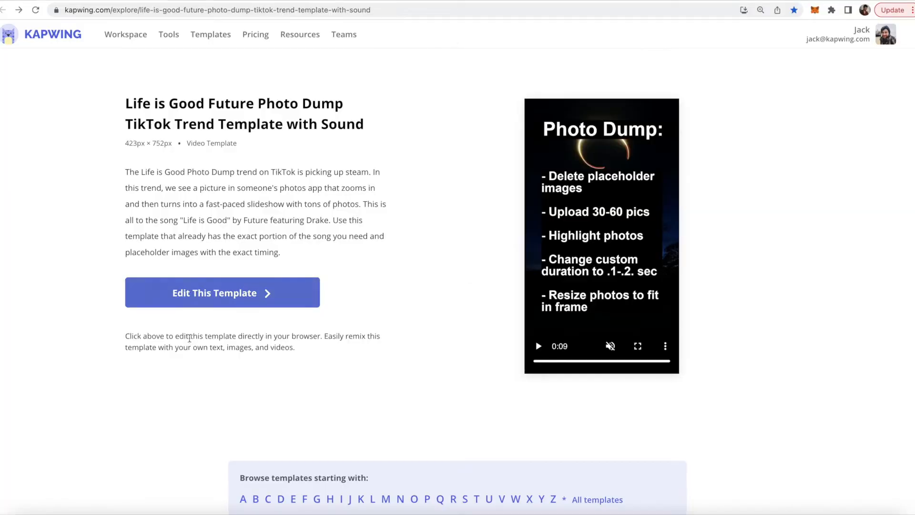
click(222, 293)
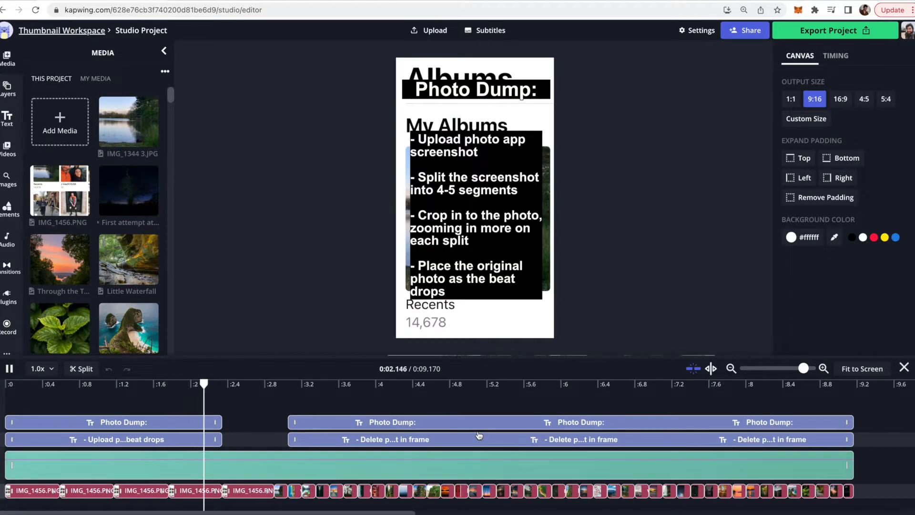
click(384, 383)
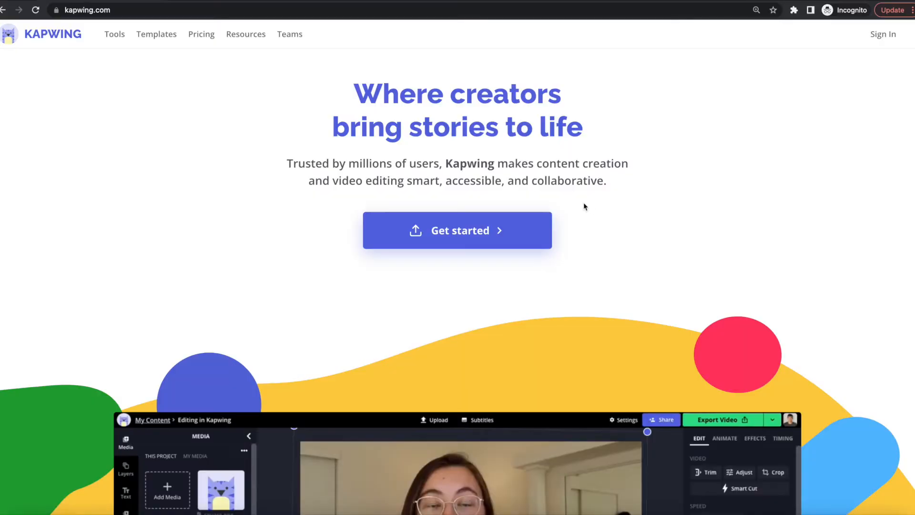
click(457, 230)
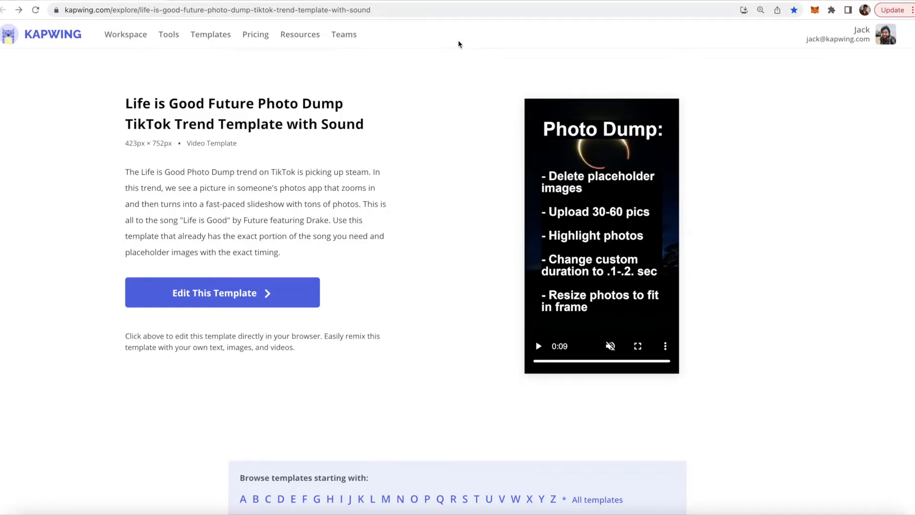
mouse_move(253, 100)
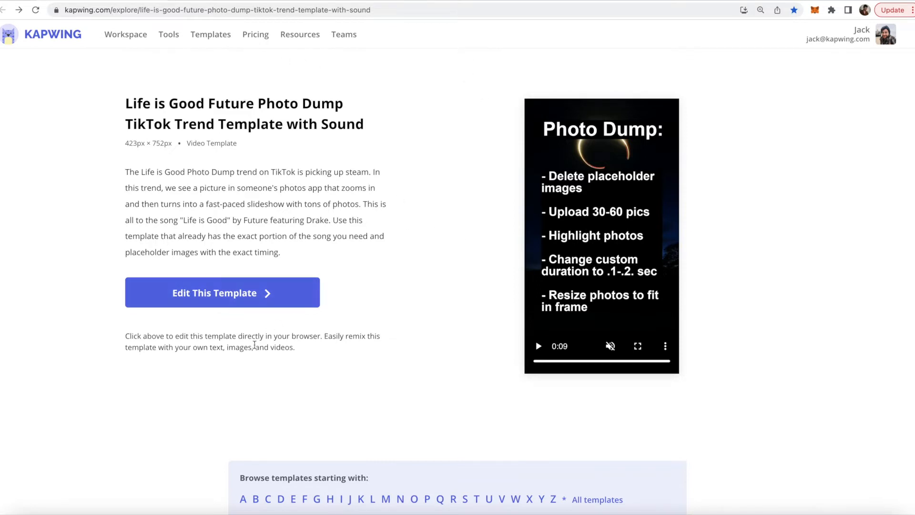
Step: Open the photo dump template in the editor and select its placeholder layers for deletion
click(222, 292)
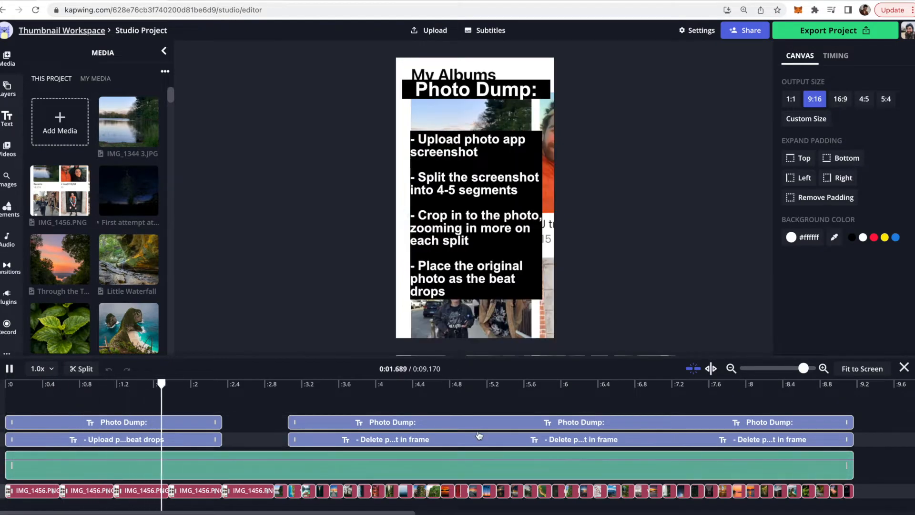
click(10, 368)
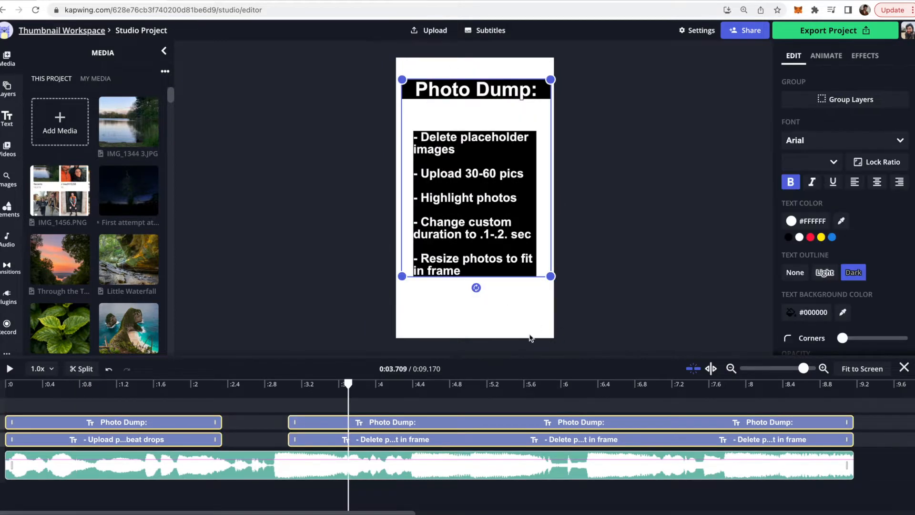
mouse_move(137, 390)
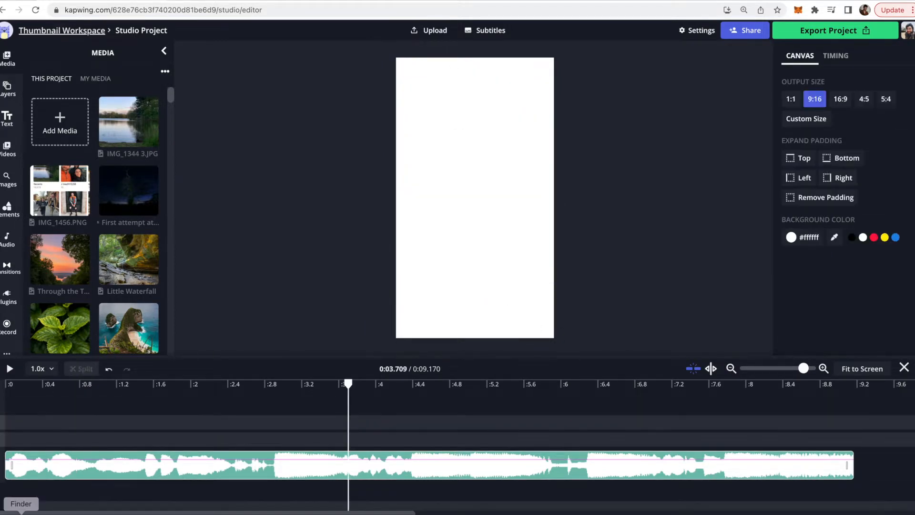
mouse_move(291, 212)
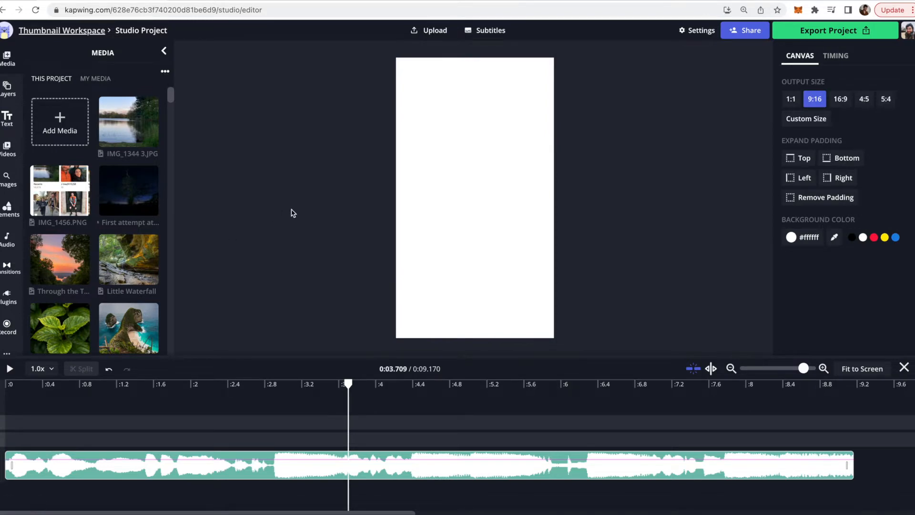
Step: Upload the batch of photos from the Downloads folder into the project's media
click(59, 121)
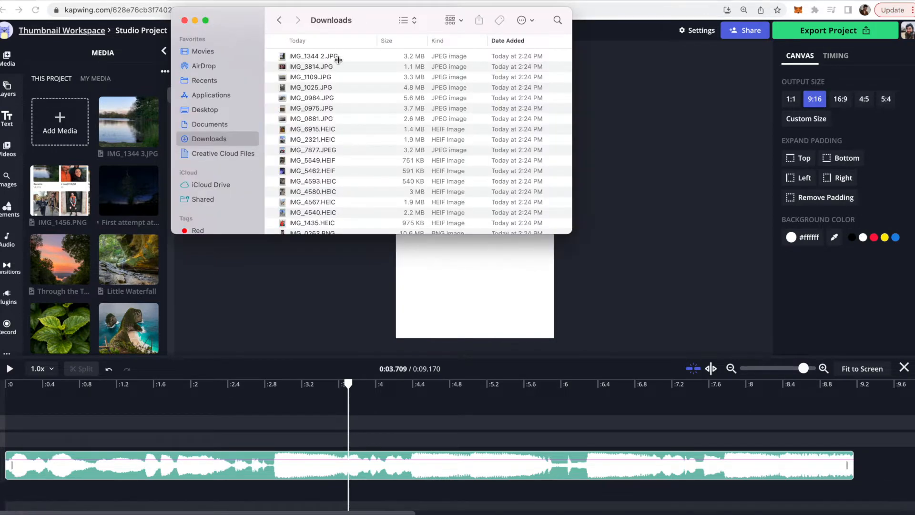
scroll(down, 3)
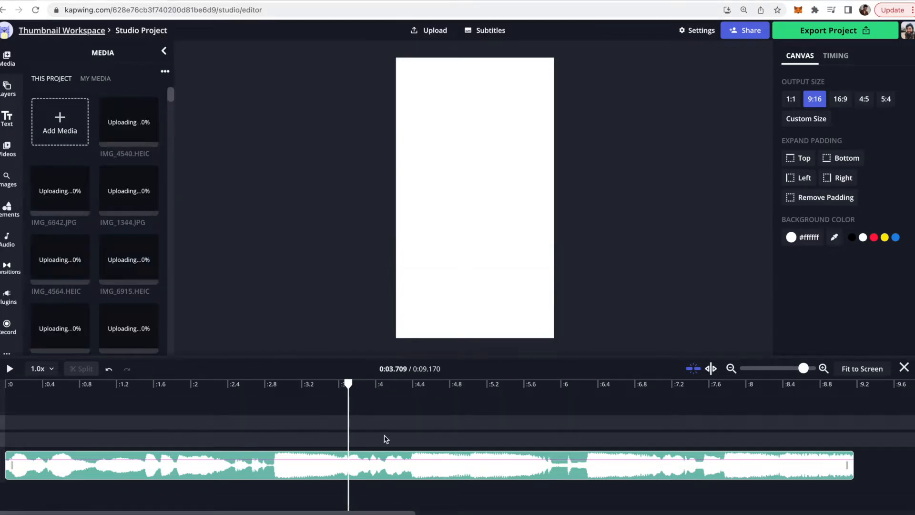
scroll(down, 3)
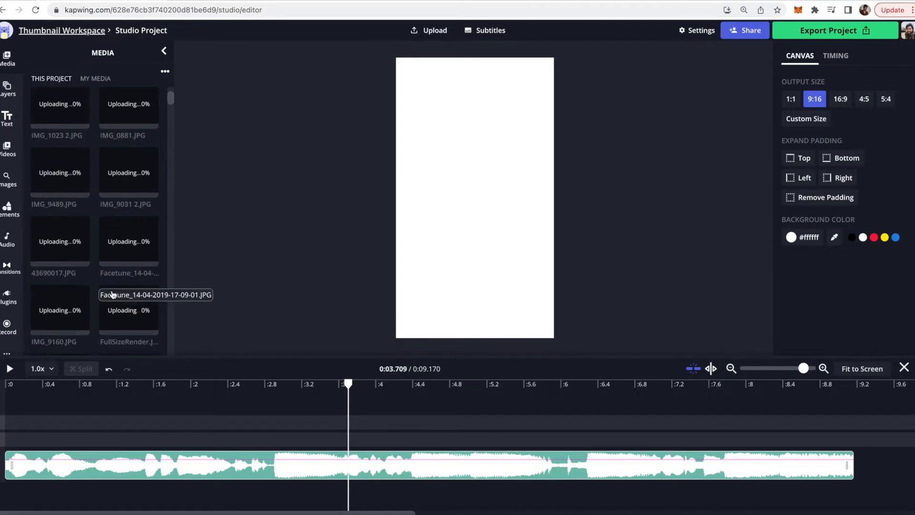
scroll(up, 3)
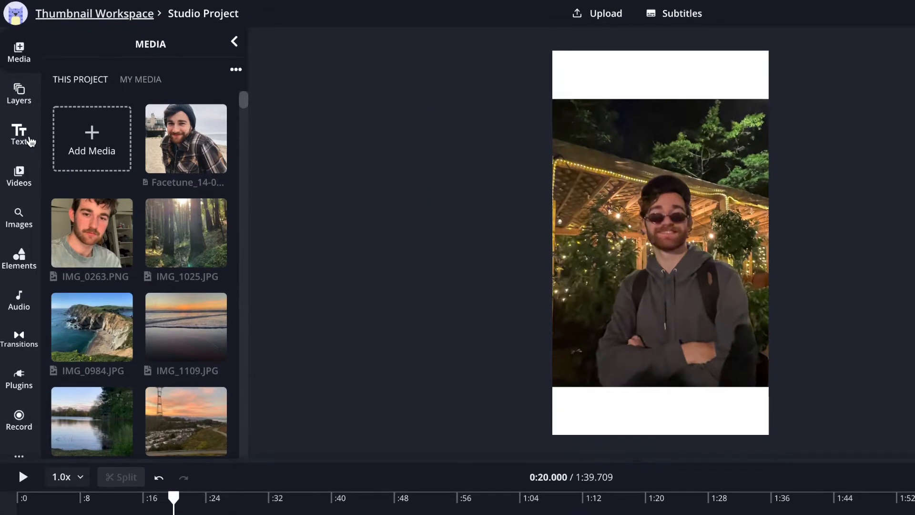
Step: Show the Audio panel with the music library for the roughly 1:40 project
click(19, 300)
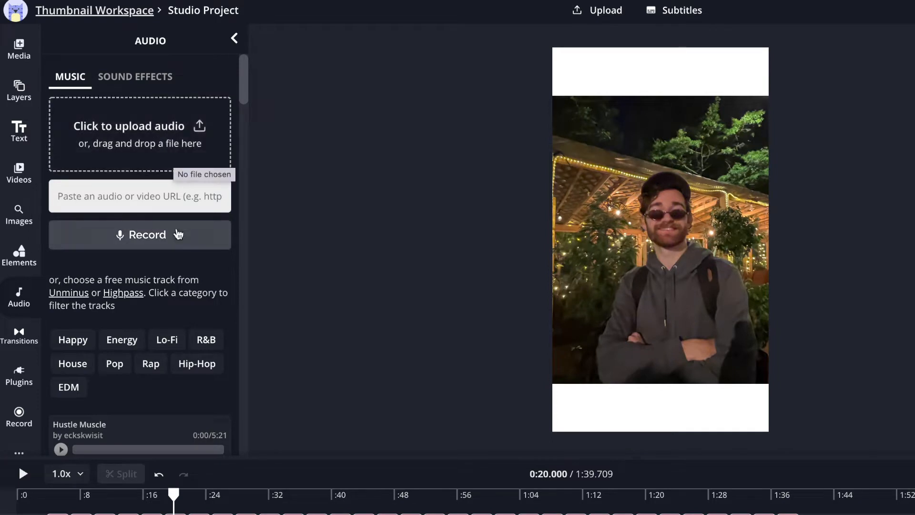
mouse_move(168, 209)
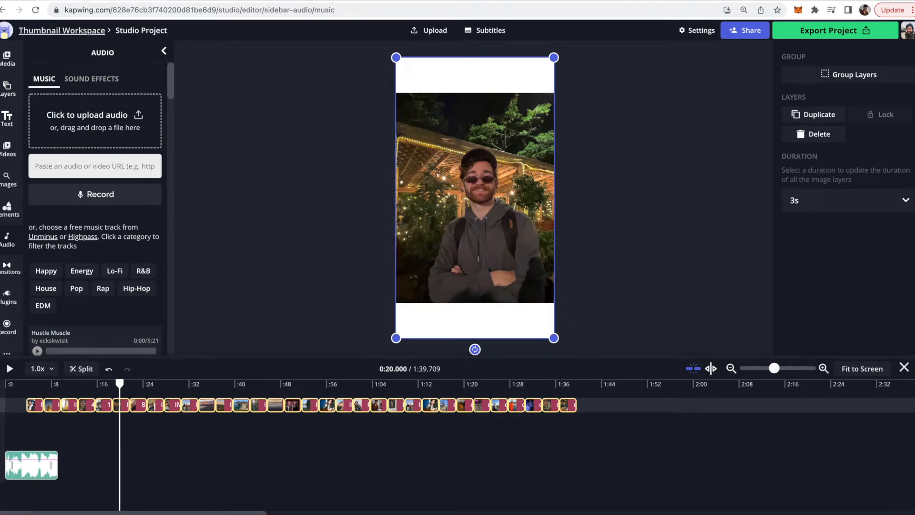
Step: Set a custom duration of 0.2s for all selected photo layers
click(164, 51)
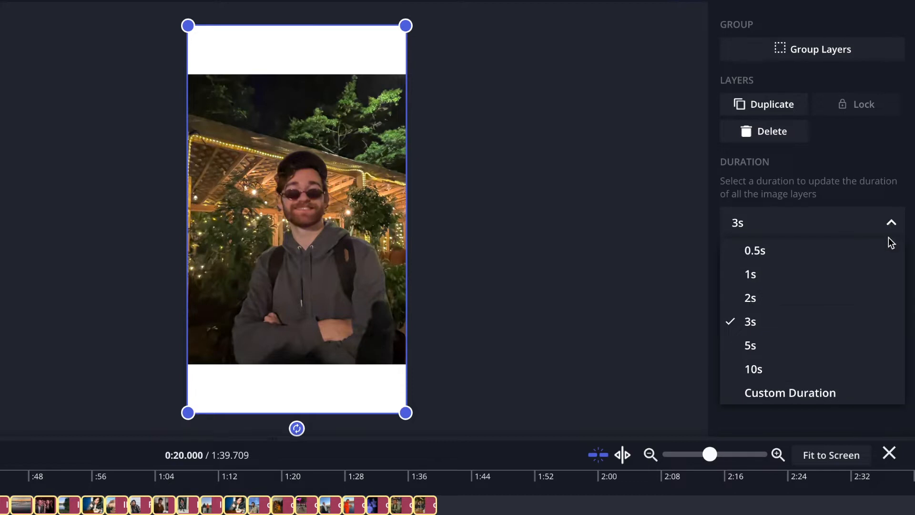
mouse_move(800, 274)
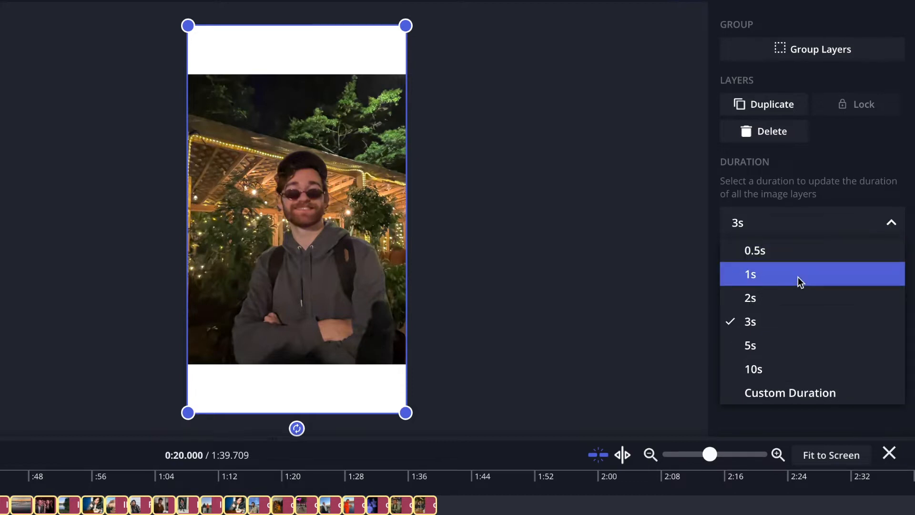
mouse_move(789, 251)
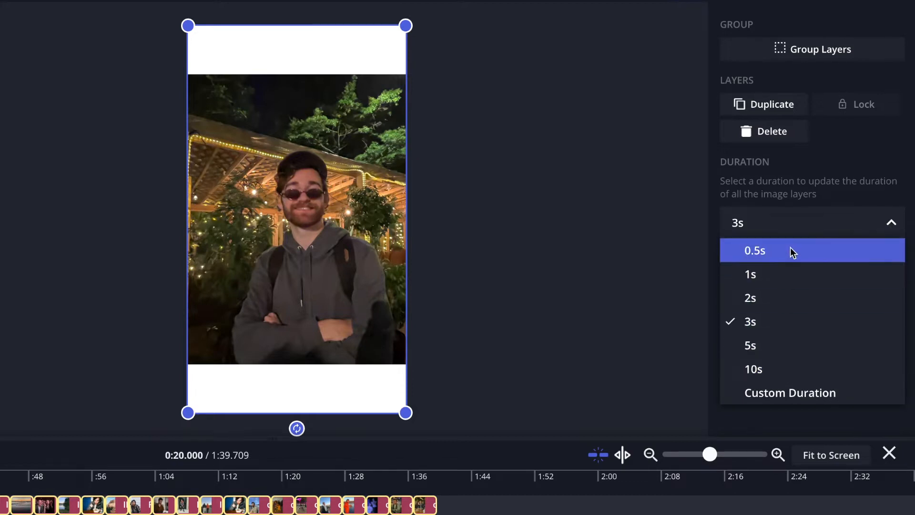
mouse_move(789, 392)
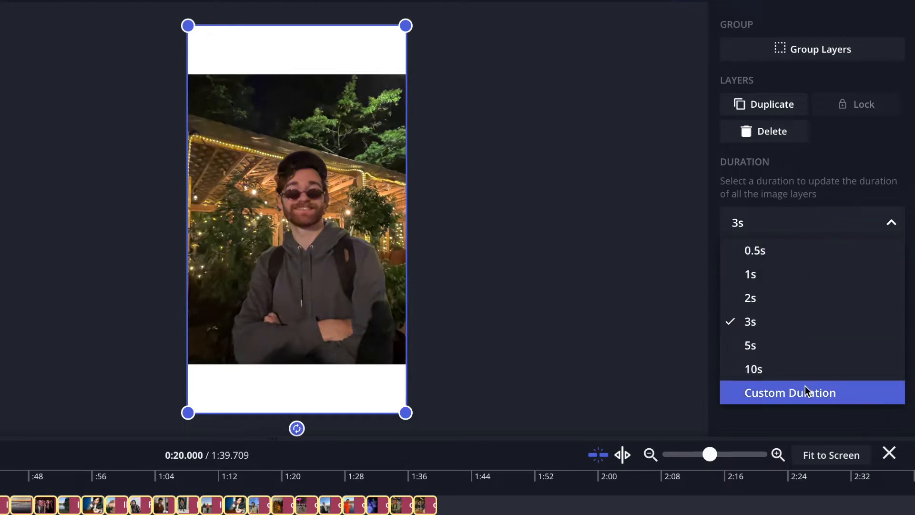
click(789, 392)
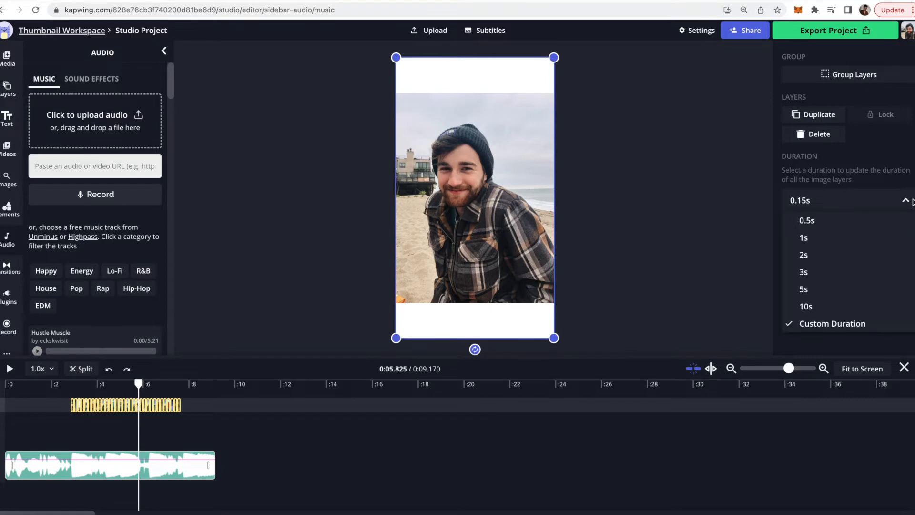
click(799, 200)
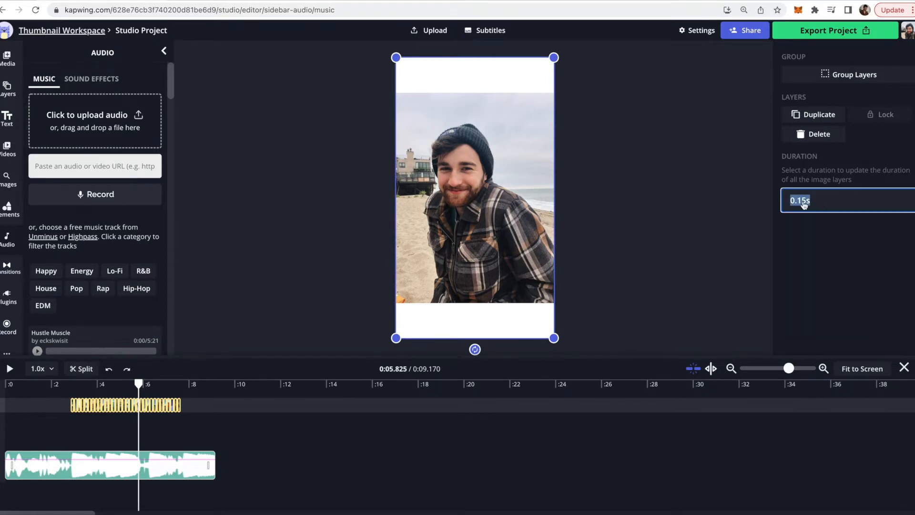
text(0.2s)
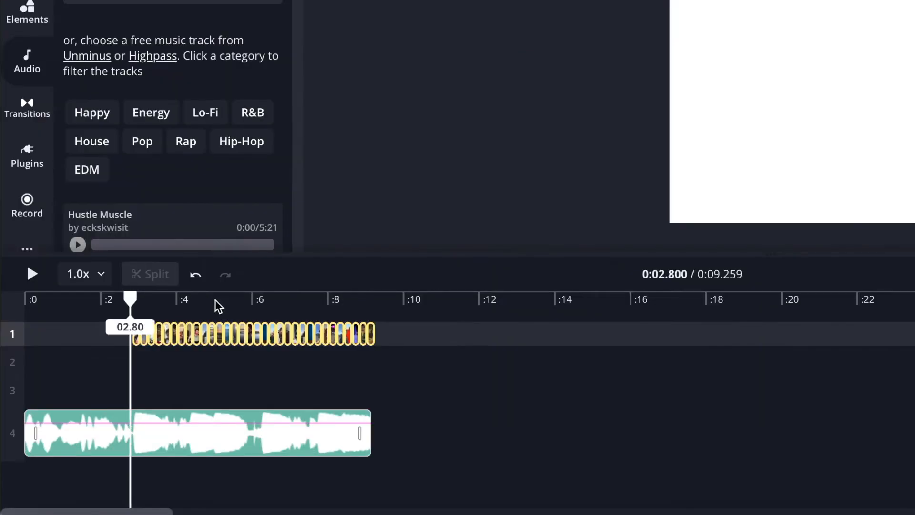
click(263, 299)
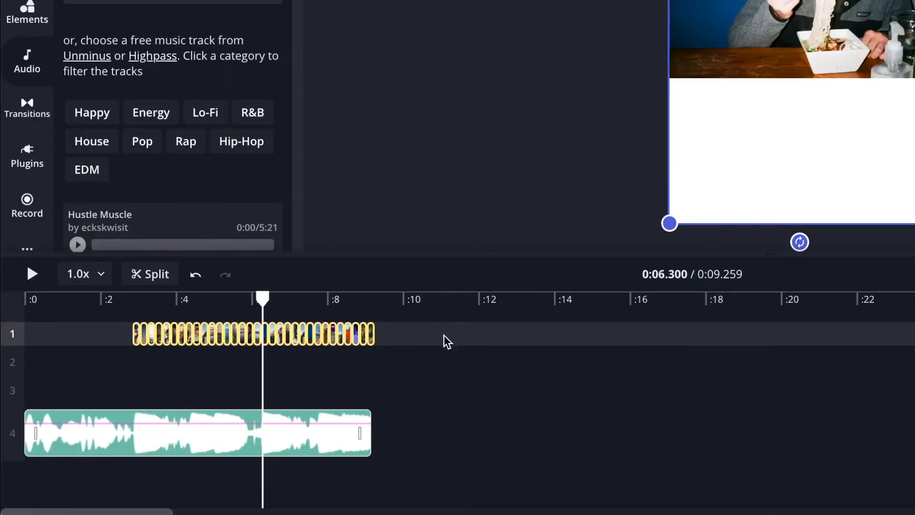
mouse_move(140, 299)
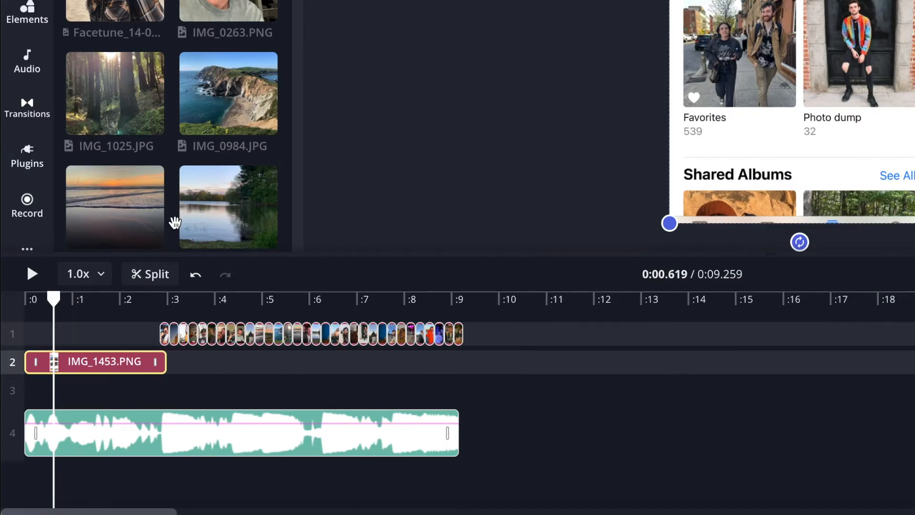
mouse_move(150, 273)
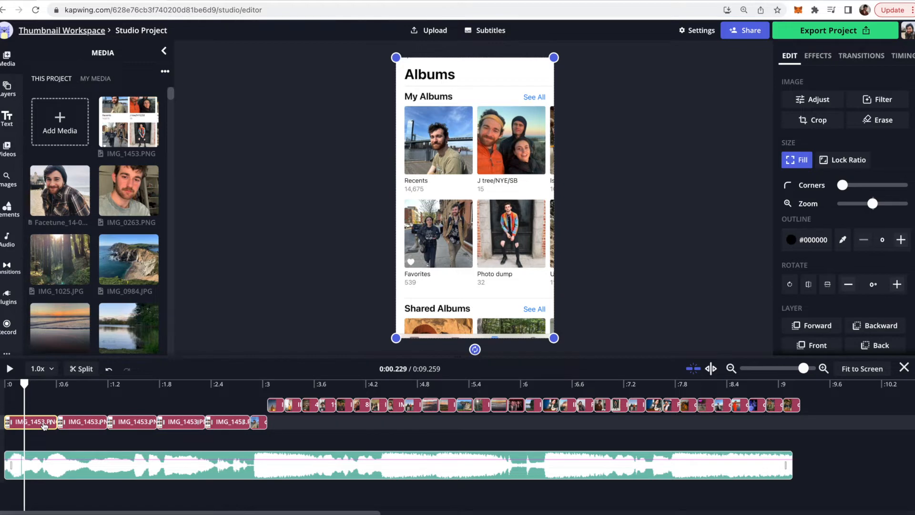
Step: Select the first of the five IMG_1453.PNG screenshot clips at the timeline start
click(77, 383)
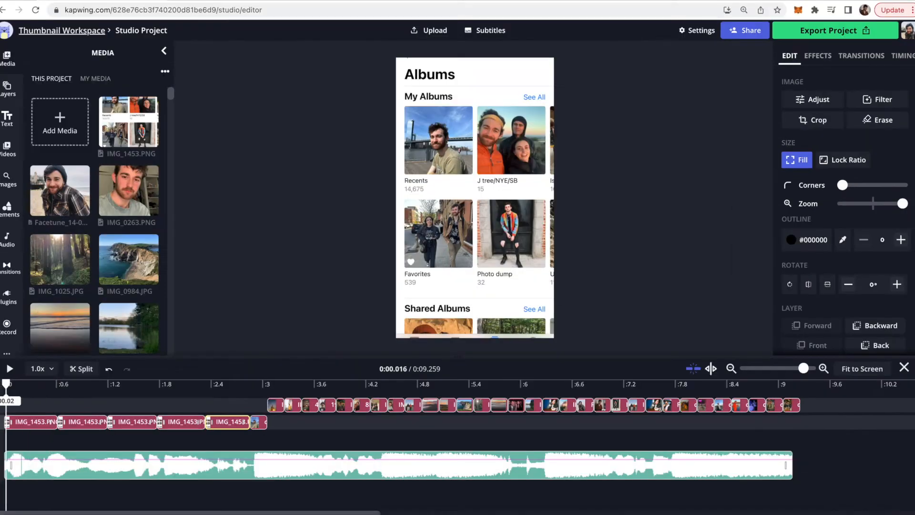
Step: Select the first photo clip of the flashing sequence, near 2.9 seconds
click(9, 368)
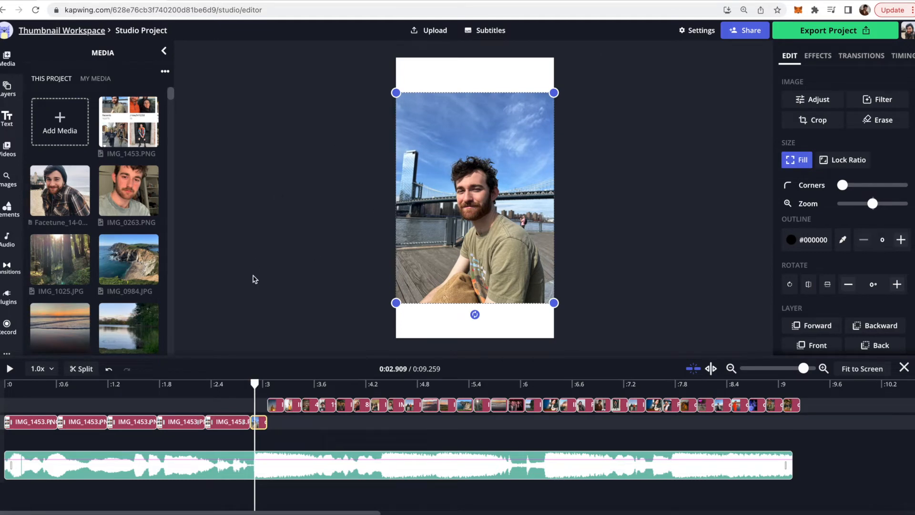
mouse_move(540, 69)
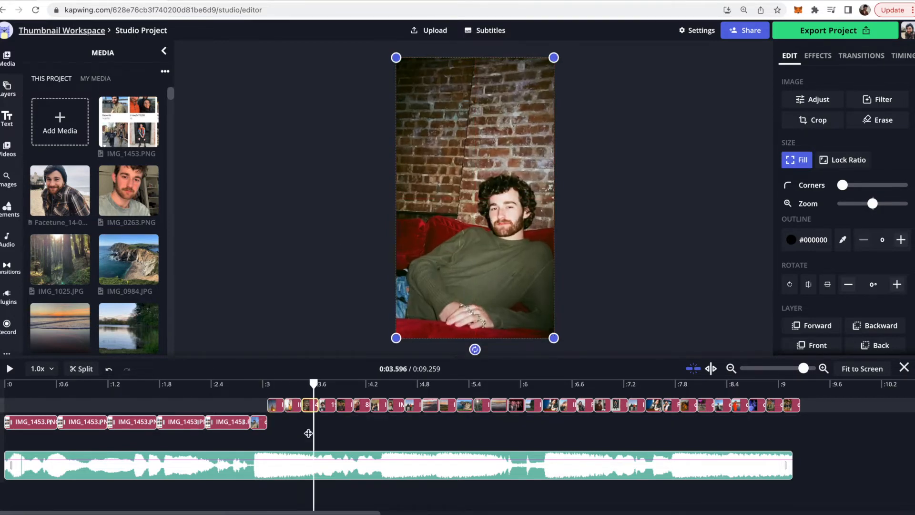
Step: Move to the next photo clip so it can be set to fill the vertical frame
click(410, 384)
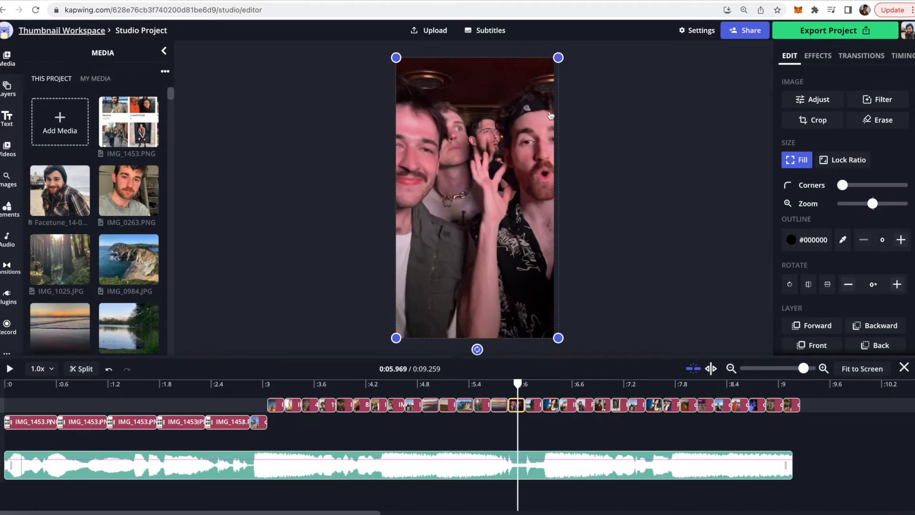
mouse_move(513, 99)
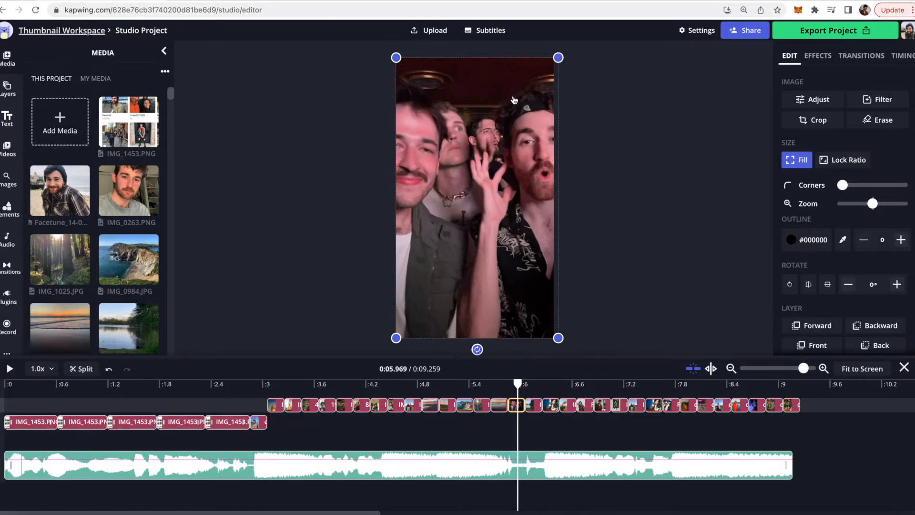
Step: Crop the group selfie to the 9:16 Instagram & Snap Story preset and apply it
click(813, 120)
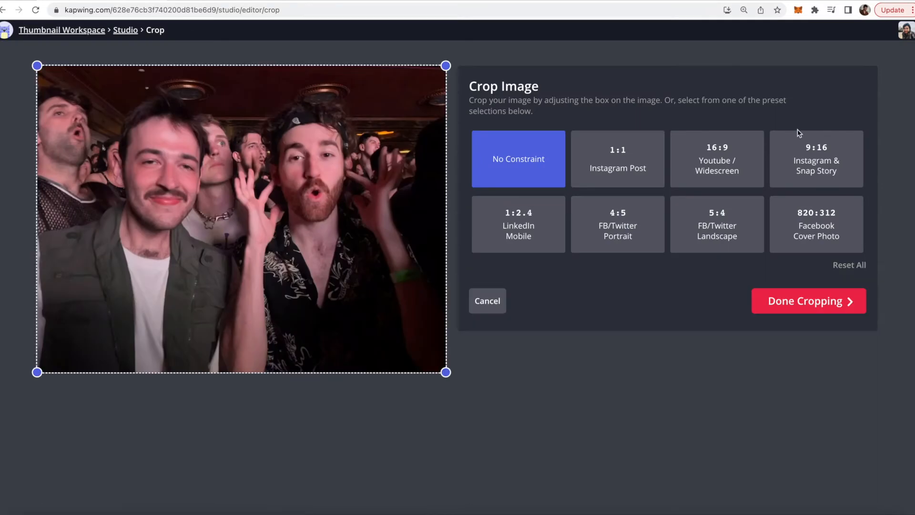
mouse_move(816, 159)
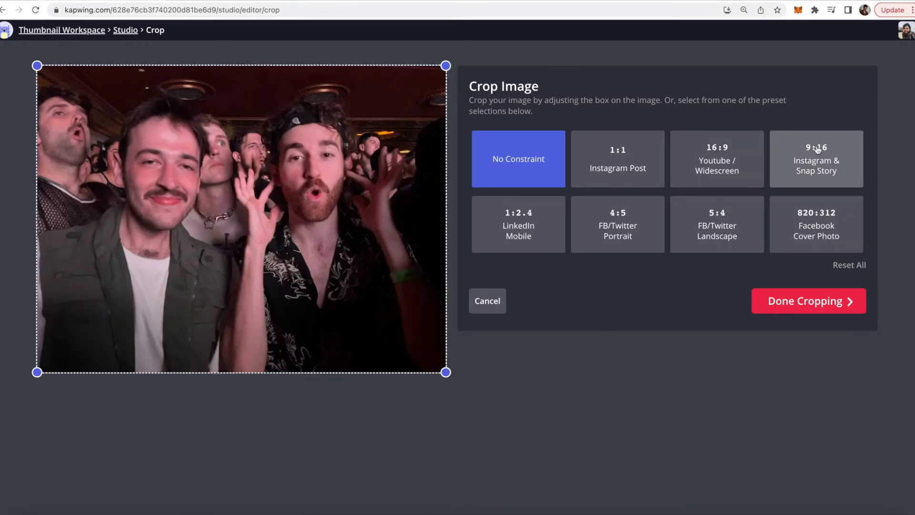
click(816, 160)
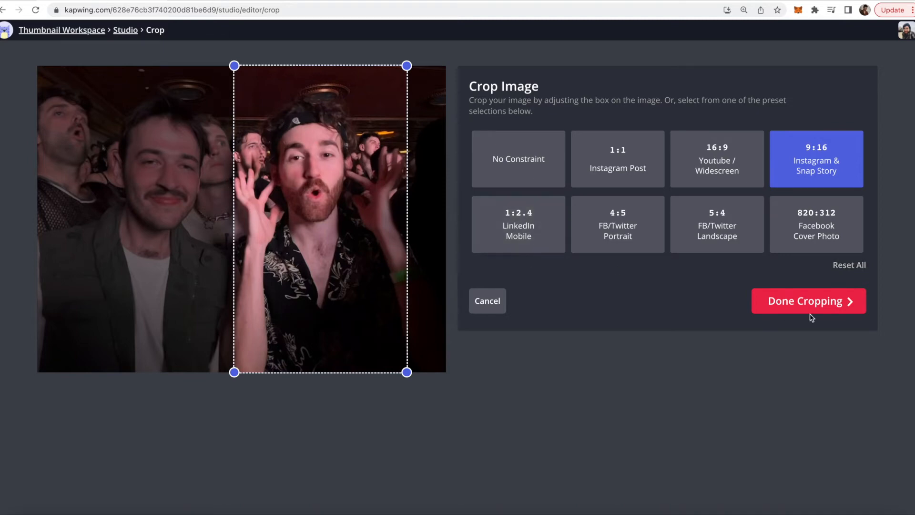
click(809, 300)
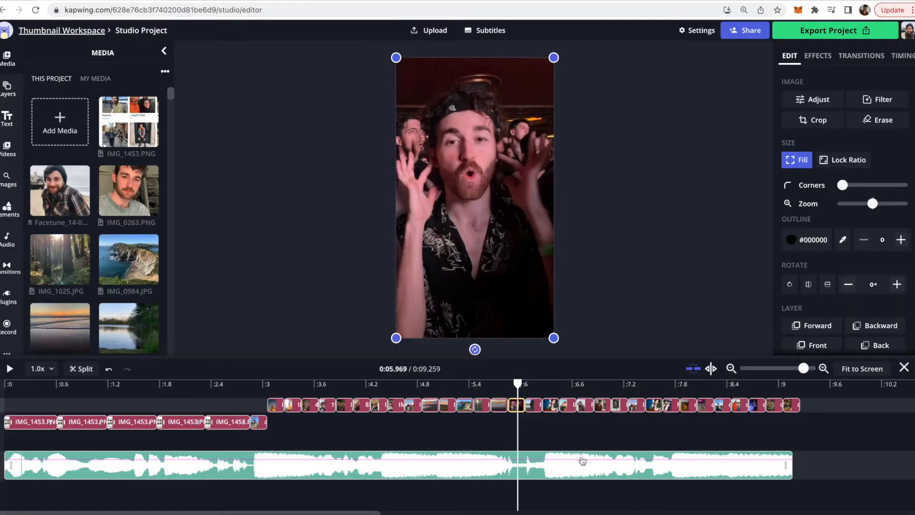
mouse_move(536, 387)
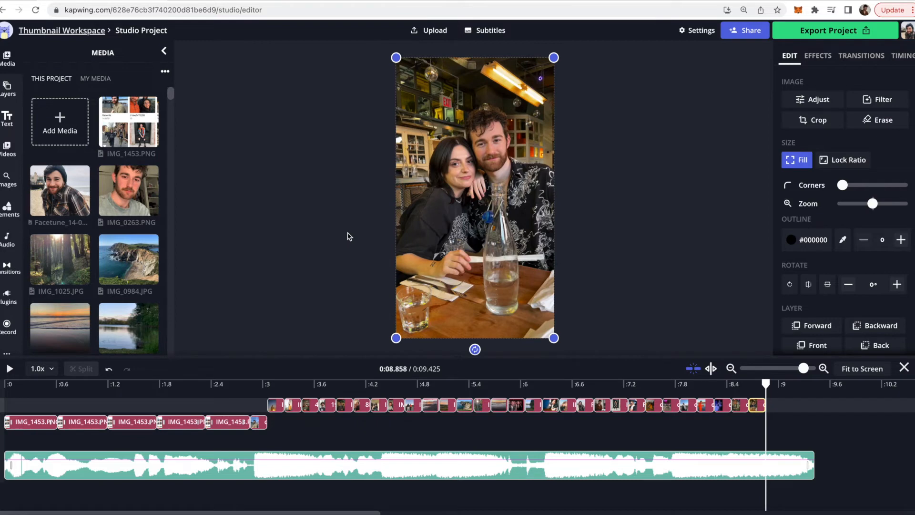
mouse_move(182, 138)
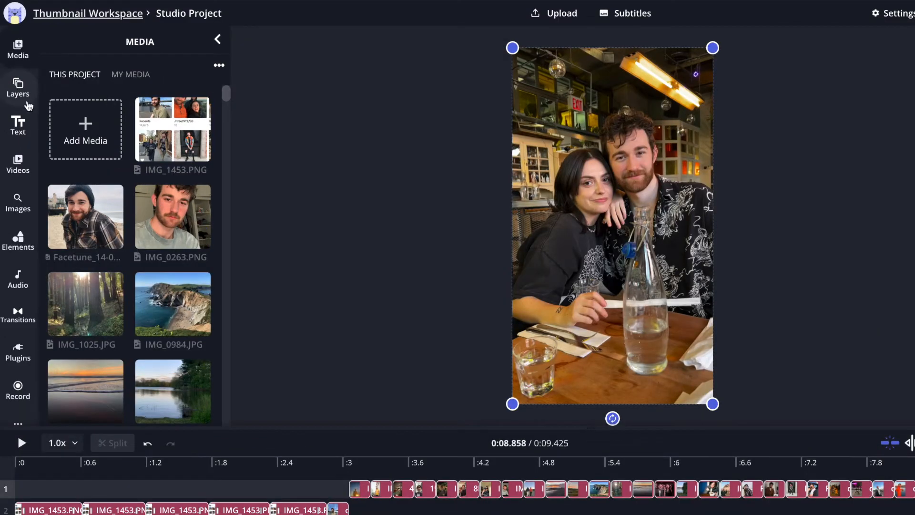
mouse_move(18, 204)
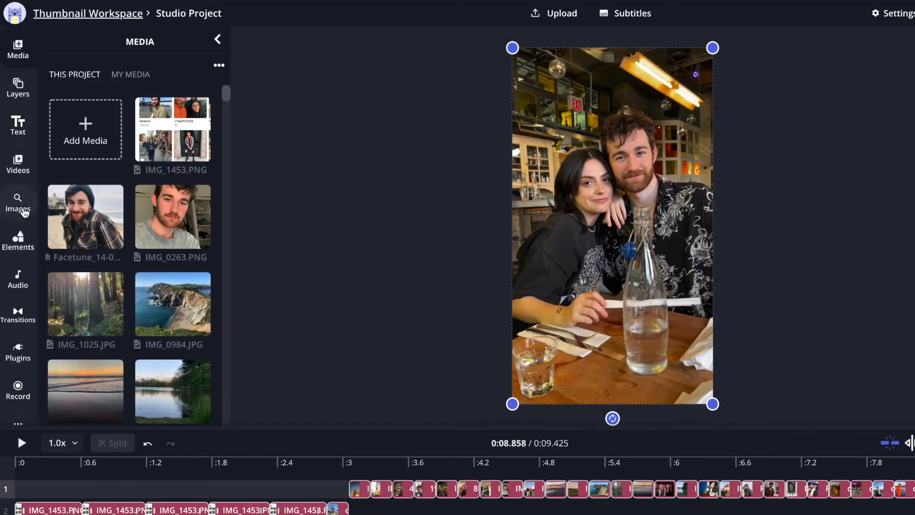
Step: Add a beach image from the stock library after the photos, then delete it again
click(18, 203)
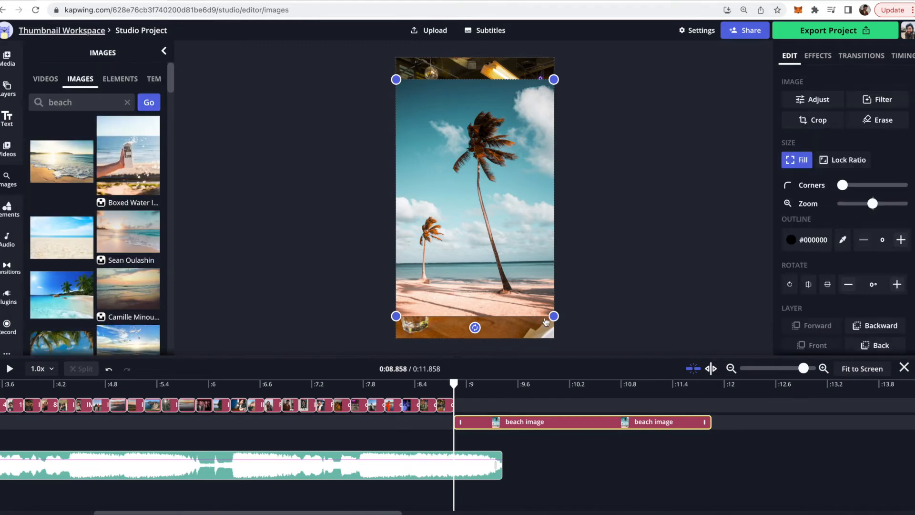
mouse_move(699, 231)
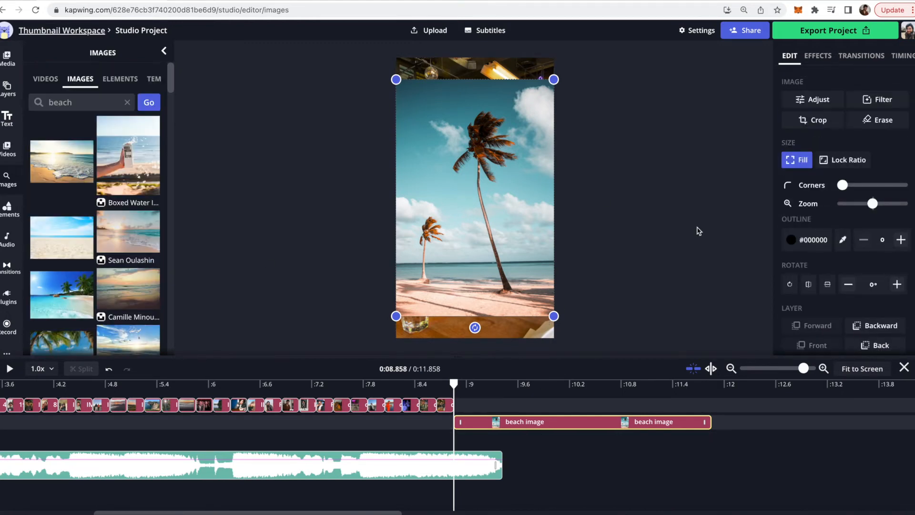
scroll(down, 3)
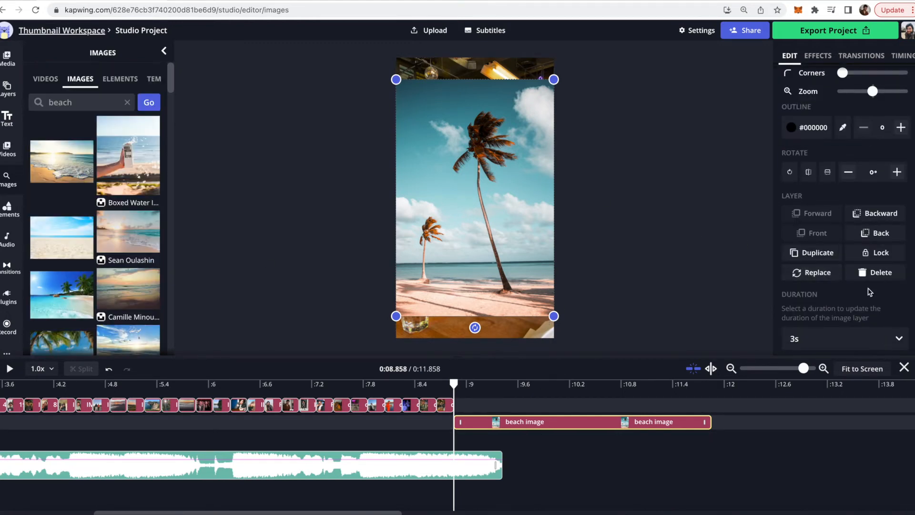
mouse_move(825, 195)
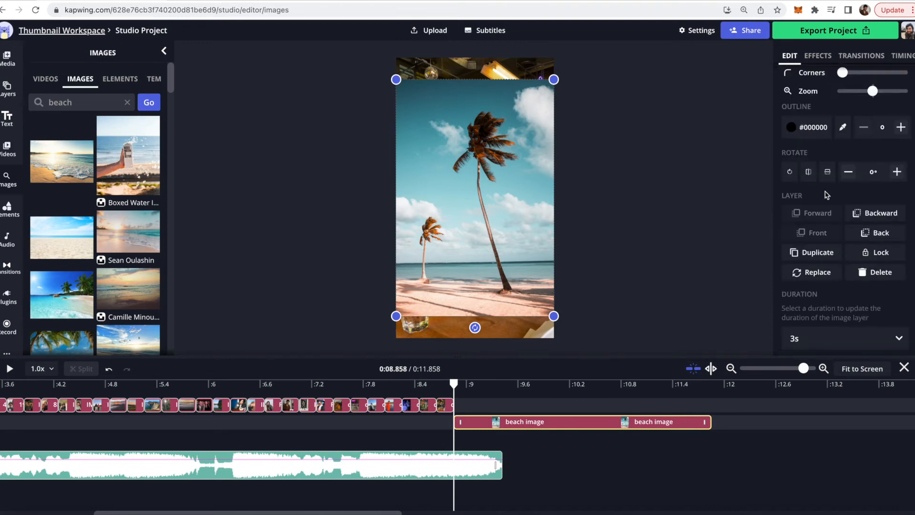
click(841, 339)
text(woods)
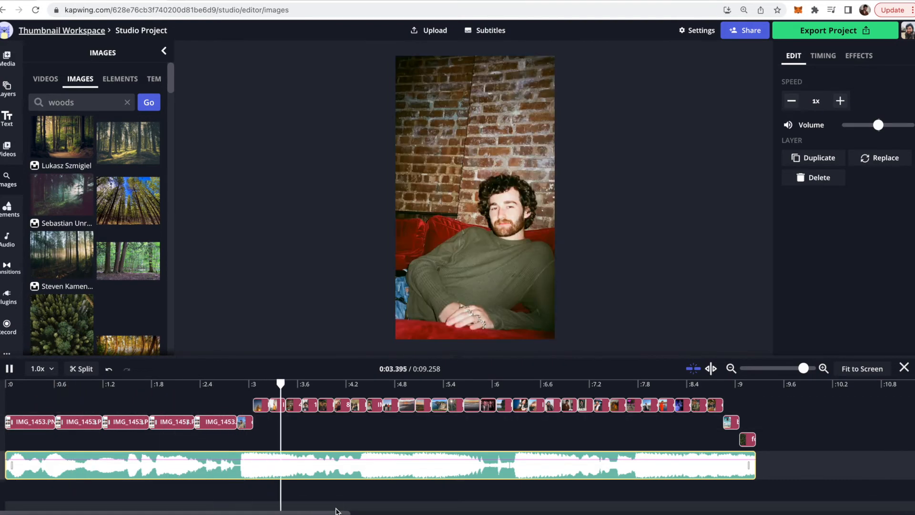
click(431, 383)
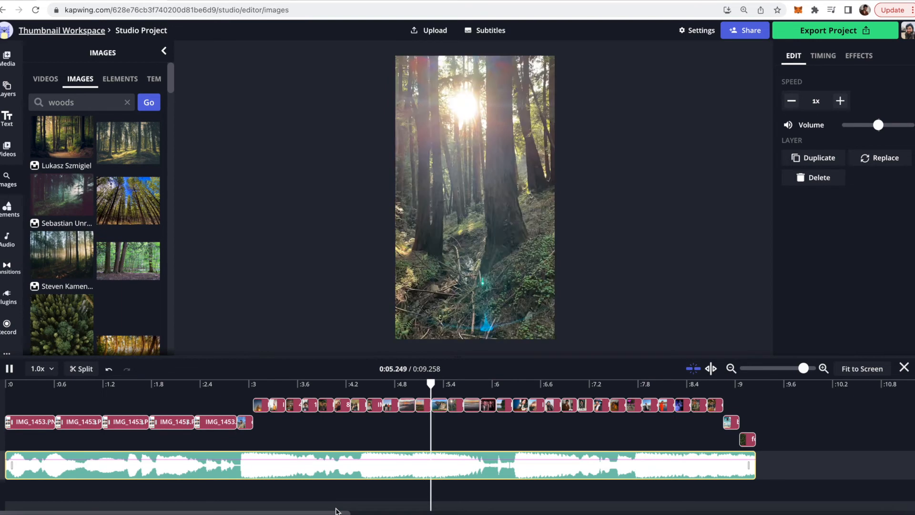
click(598, 384)
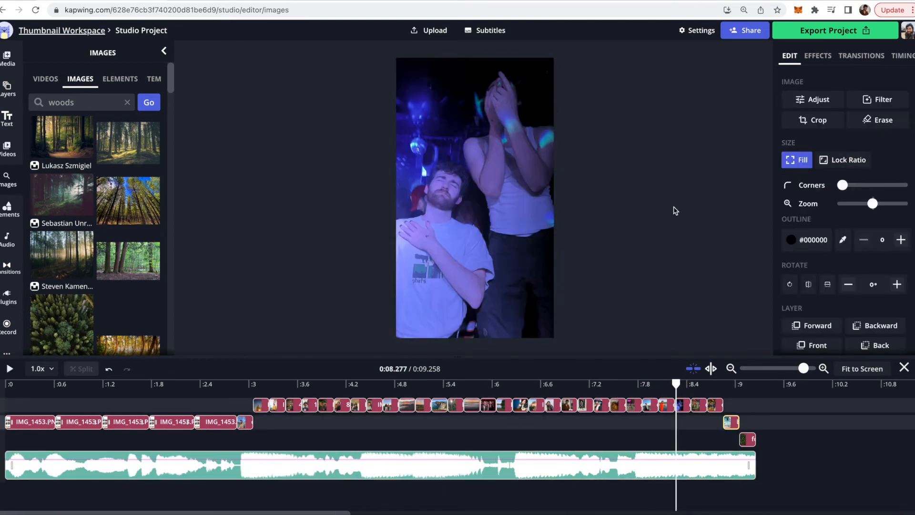
mouse_move(841, 63)
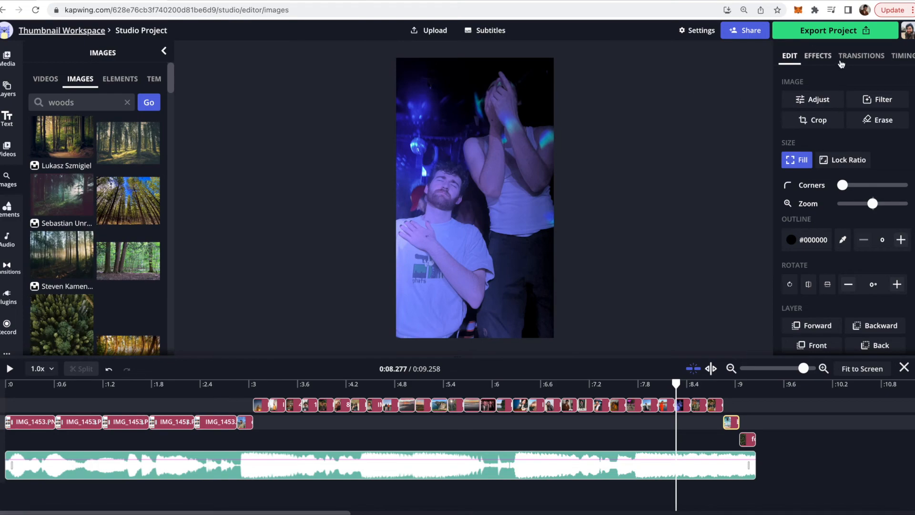
mouse_move(820, 37)
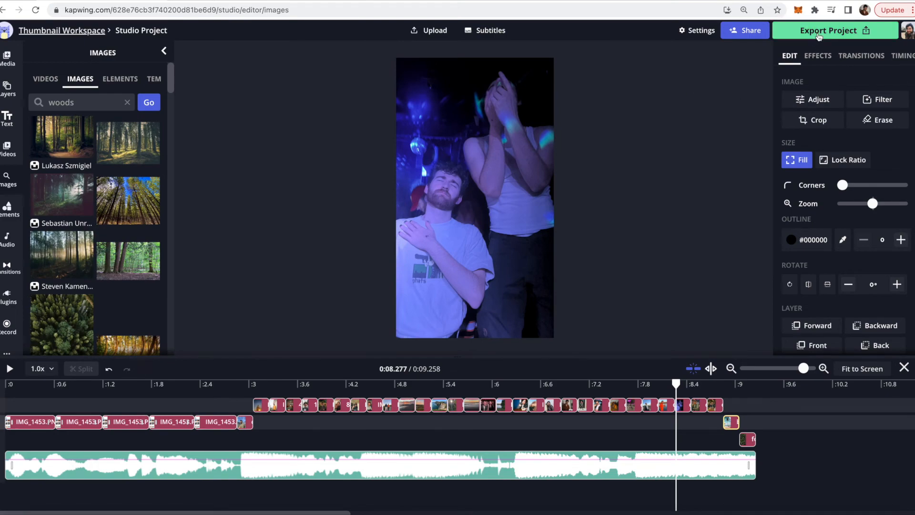
Step: Export the project as MP4 at Auto resolution, reaching the processing and sharing page
click(828, 31)
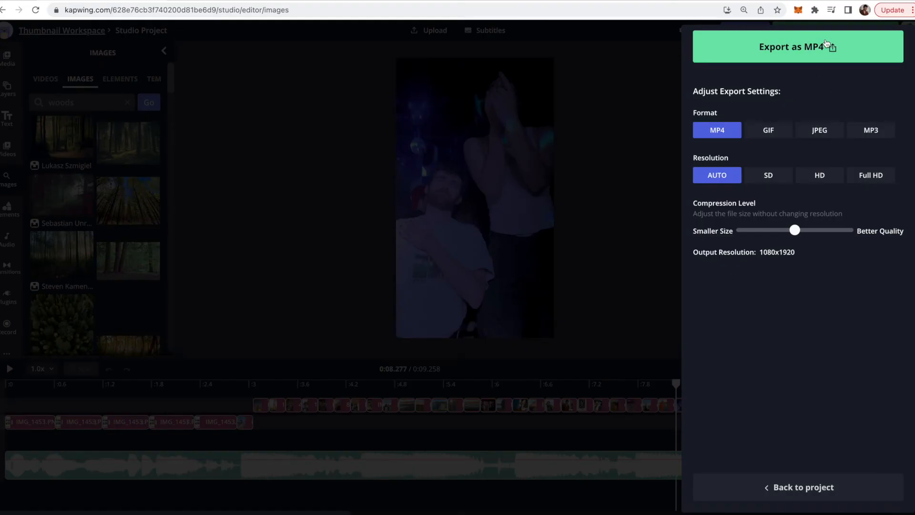
click(797, 47)
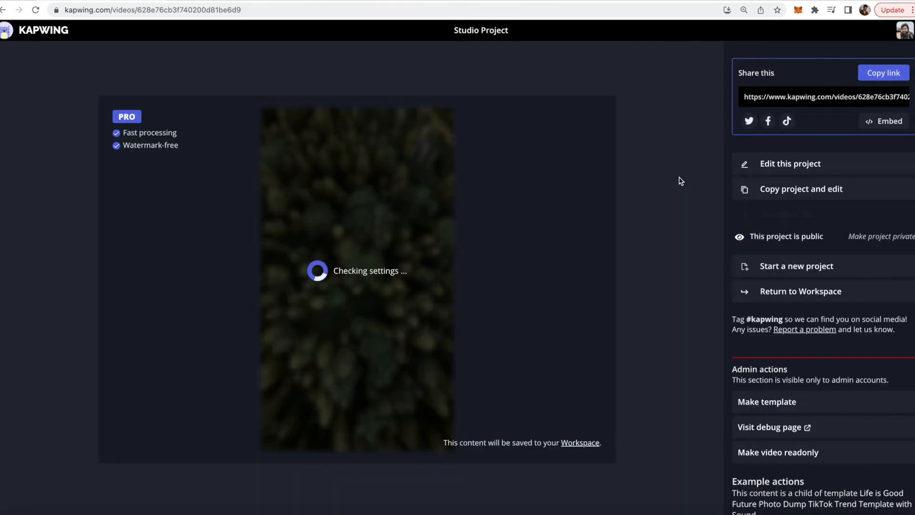
mouse_move(597, 136)
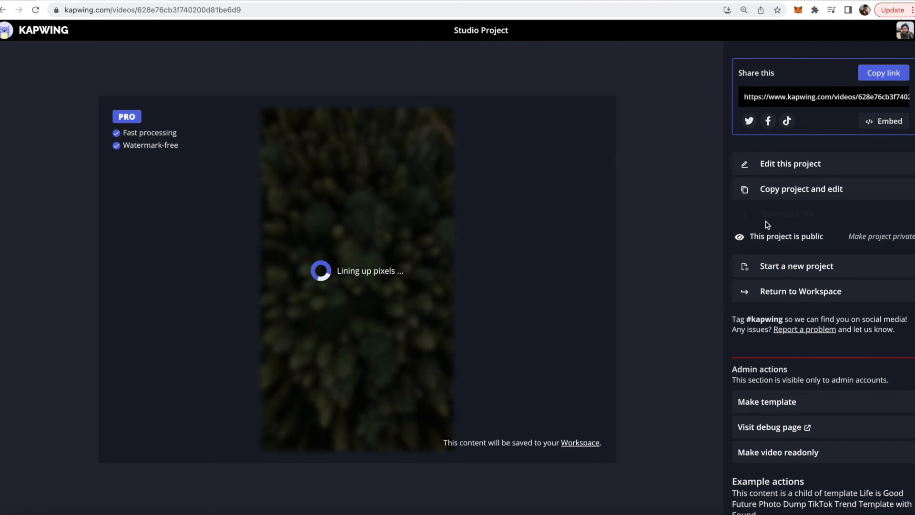
mouse_move(760, 227)
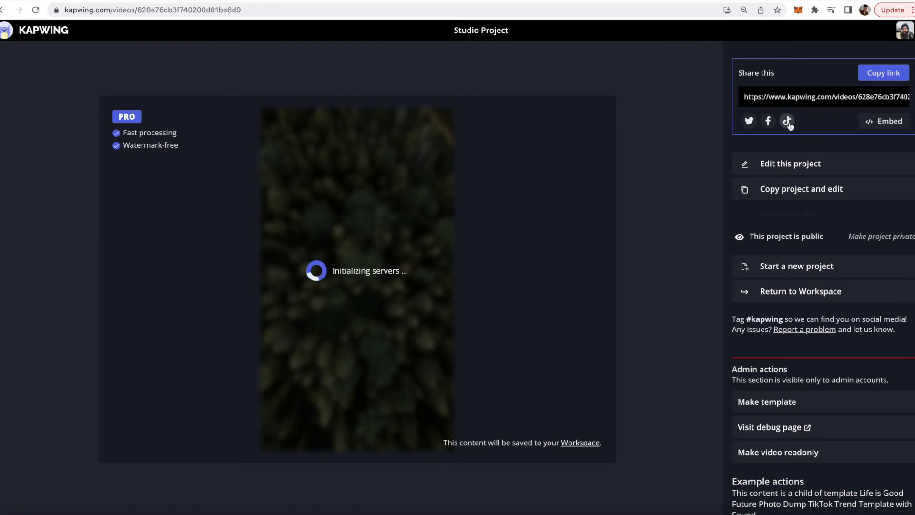
Step: Authorize Kapwing to post to TikTok and reach the Share to TikTok prompt
click(788, 121)
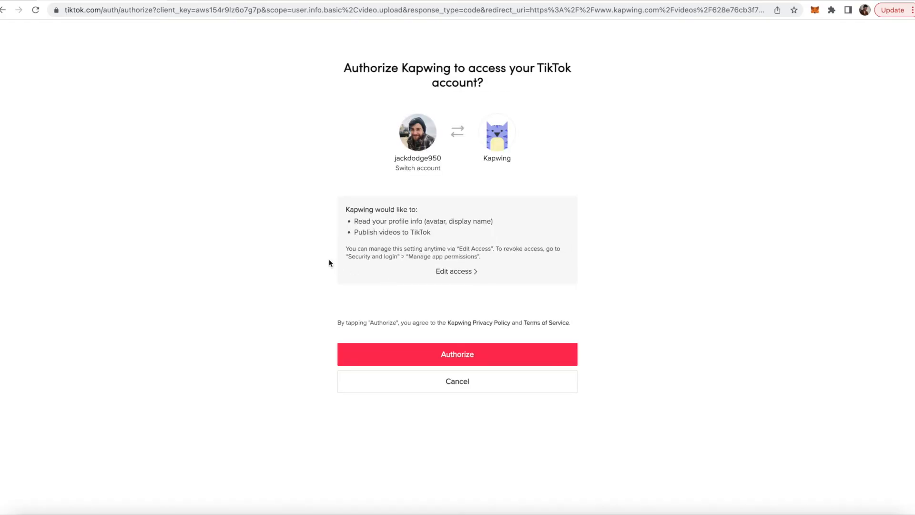
click(457, 355)
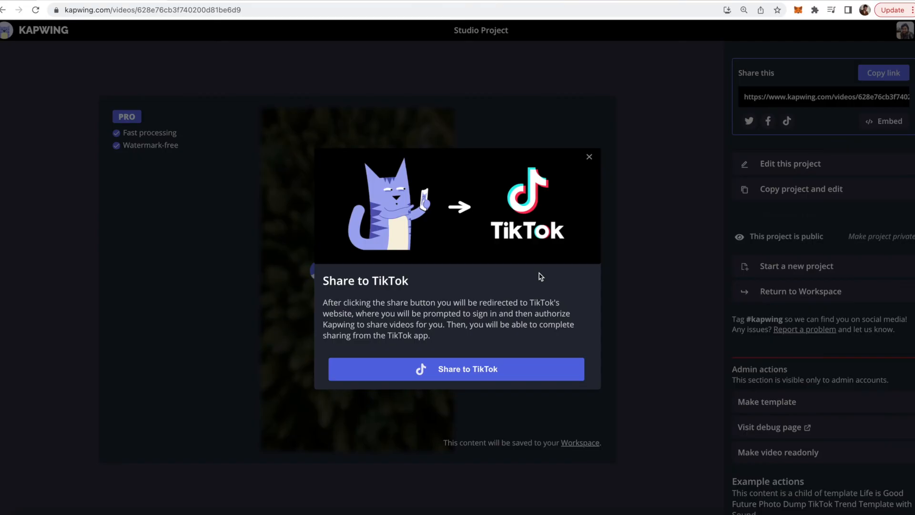
mouse_move(549, 179)
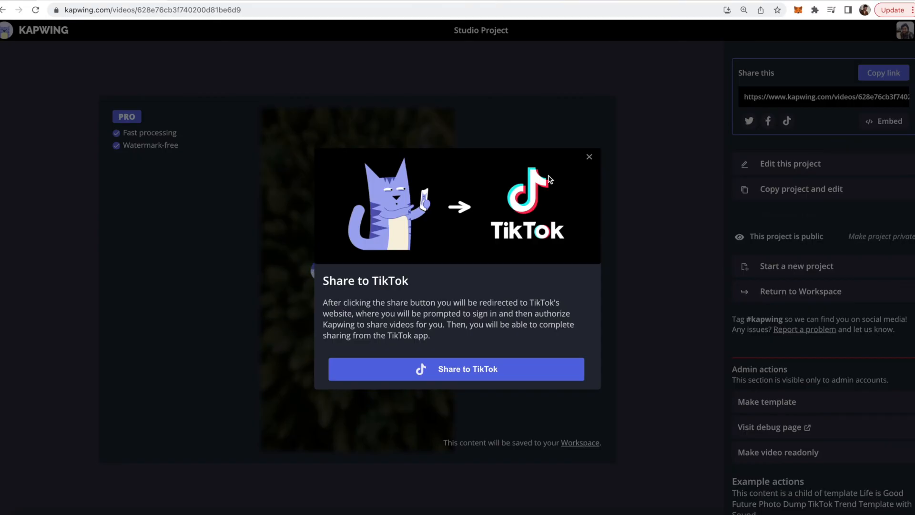